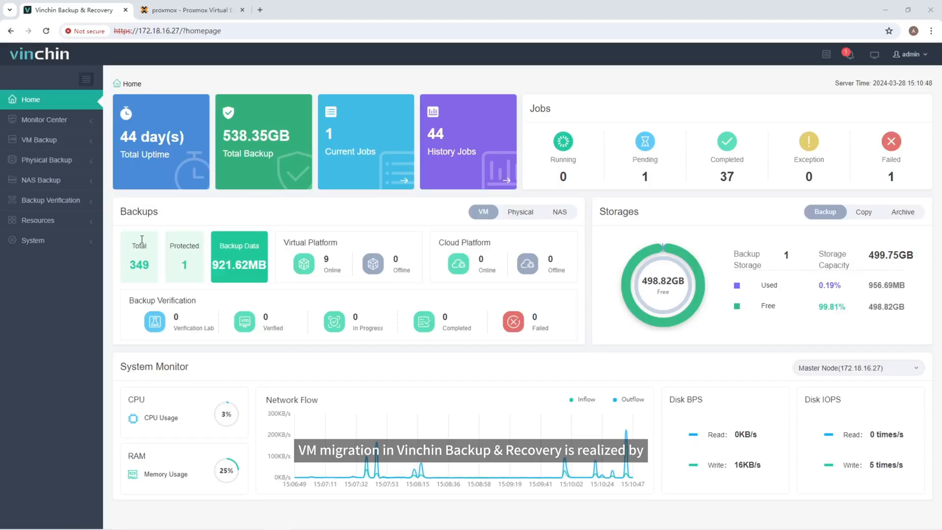
pyautogui.click(35, 140)
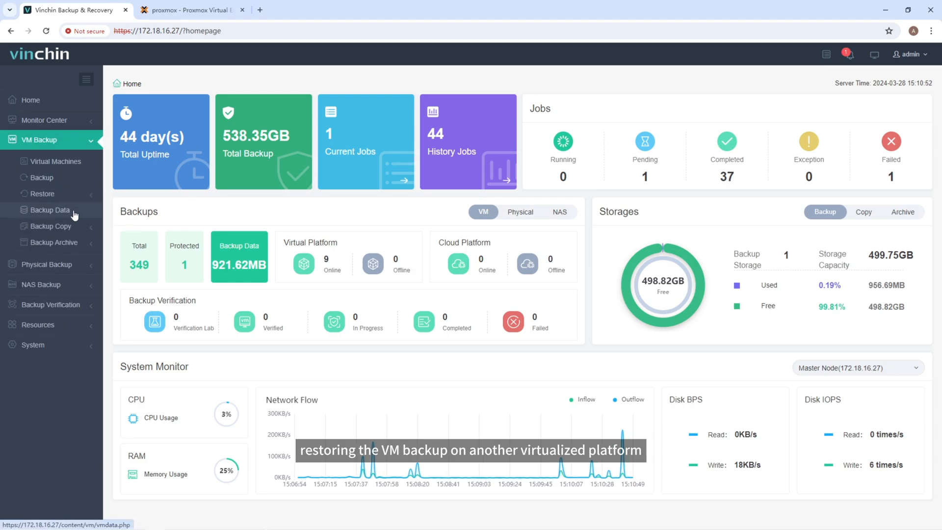
pyautogui.click(48, 210)
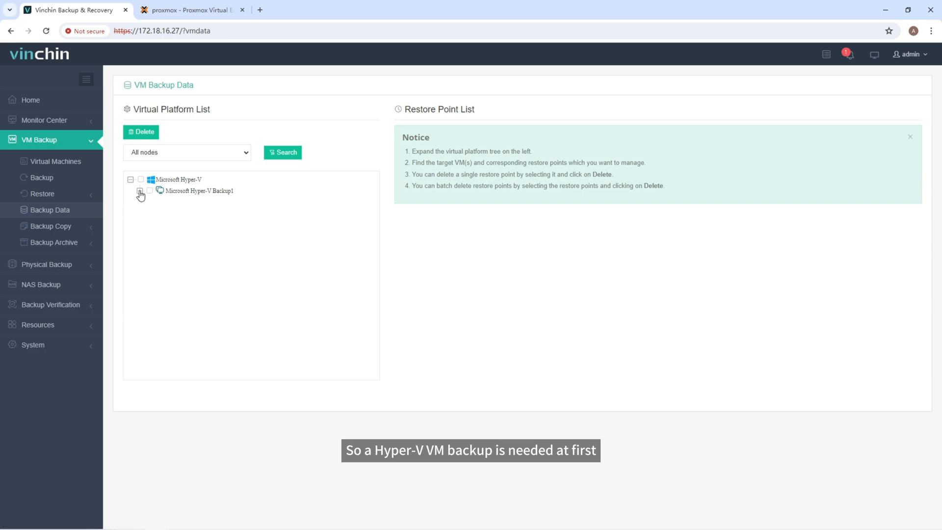
pyautogui.click(140, 191)
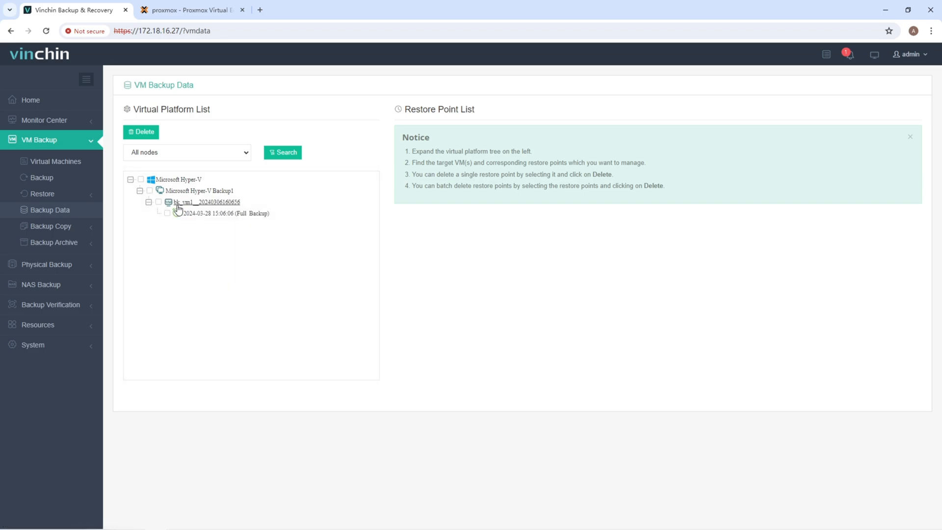
pyautogui.click(189, 202)
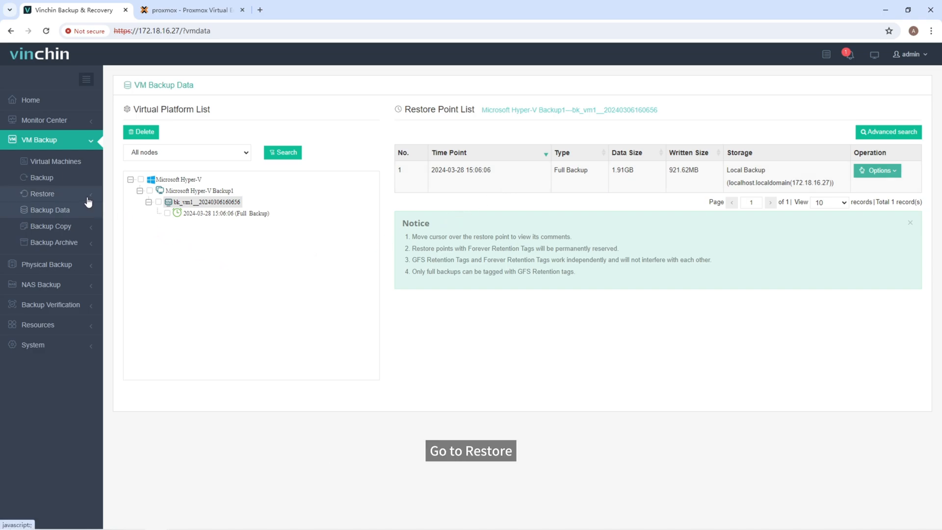
# Step: Start a VM restore, select bk_vm1's 2024-03-28 Full Backup restore point, and continue
pyautogui.click(42, 193)
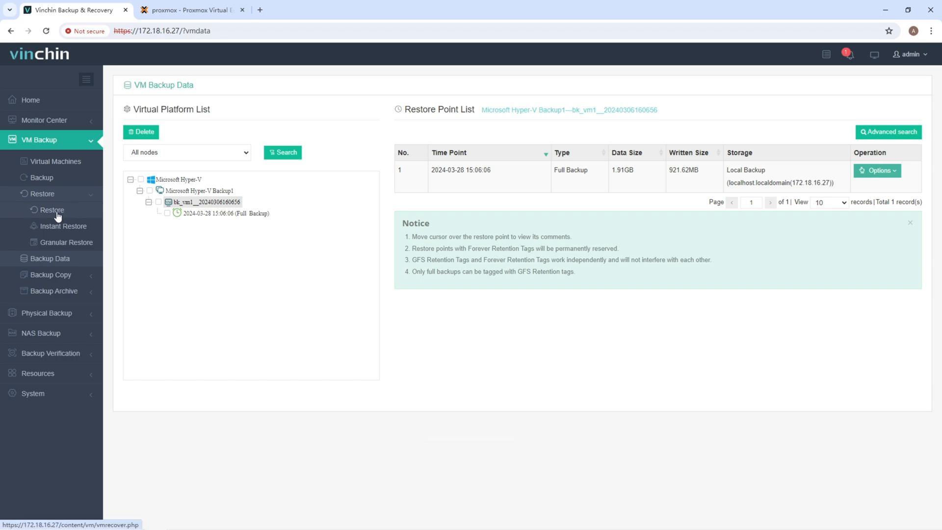
pyautogui.click(52, 210)
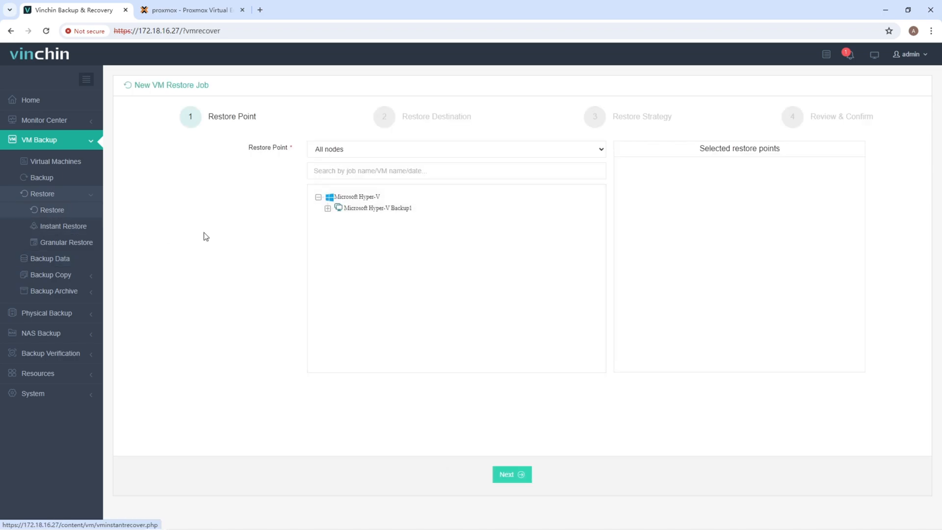
pyautogui.click(327, 208)
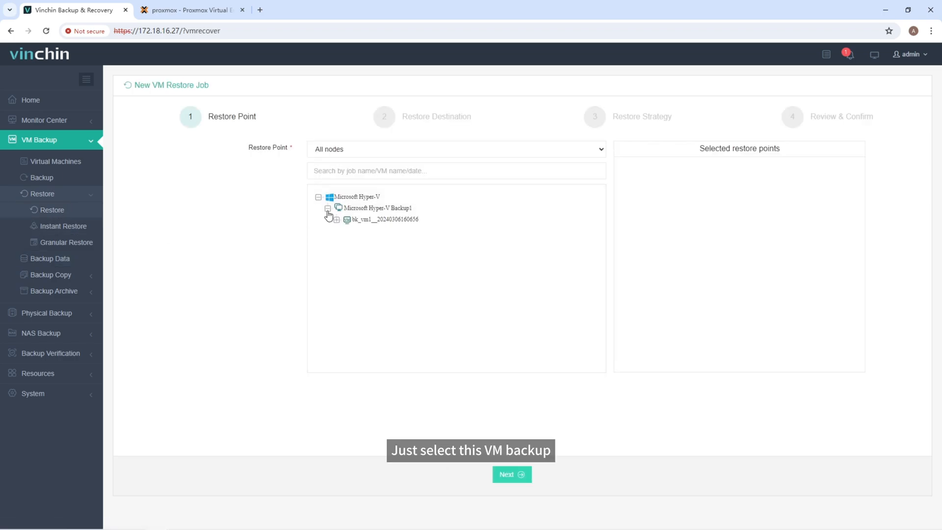
pyautogui.click(335, 219)
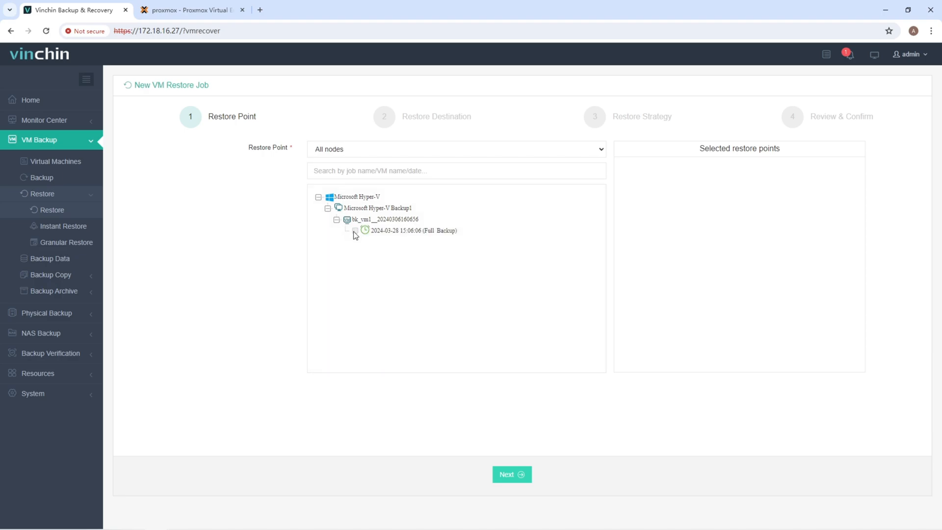
pyautogui.click(355, 230)
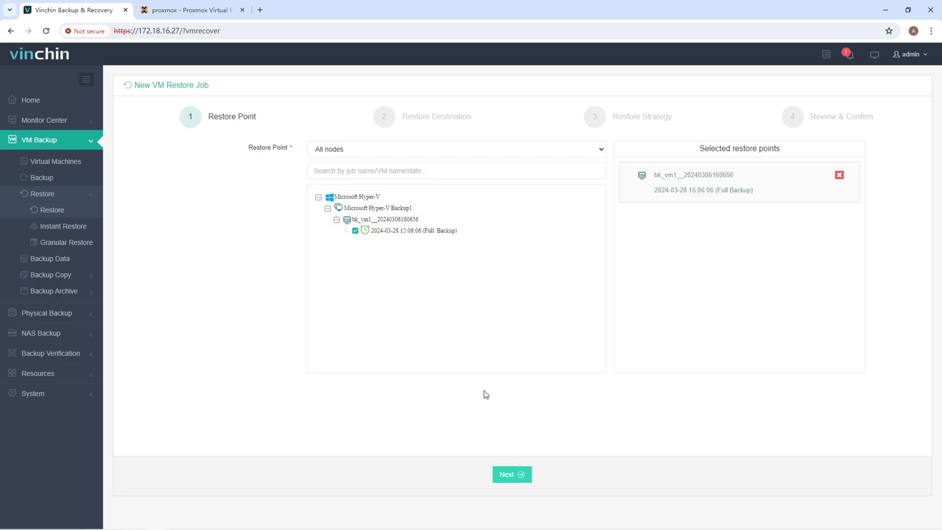
pyautogui.click(512, 474)
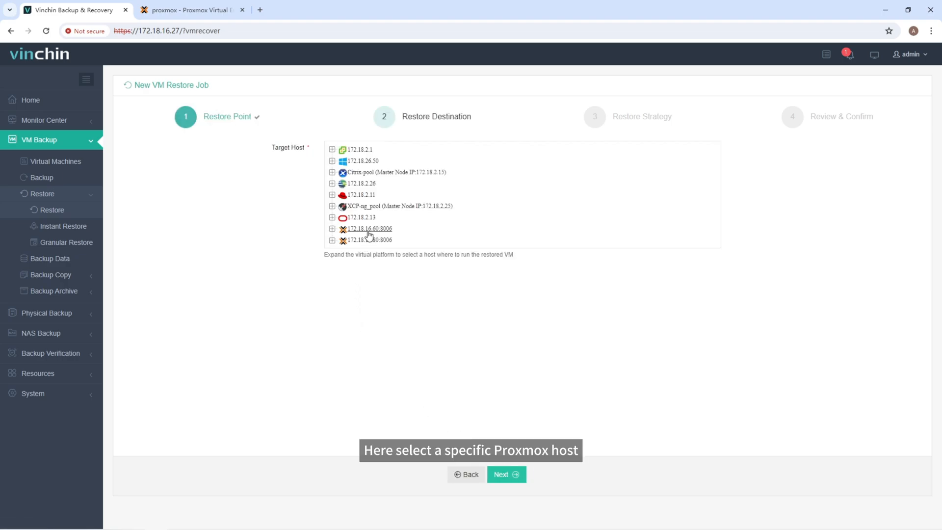
# Step: Restore to Proxmox host 172.18.16.60 as bk_vm1__restore, powering it on afterwards
pyautogui.click(332, 228)
pyautogui.write('bk_vm1__re')
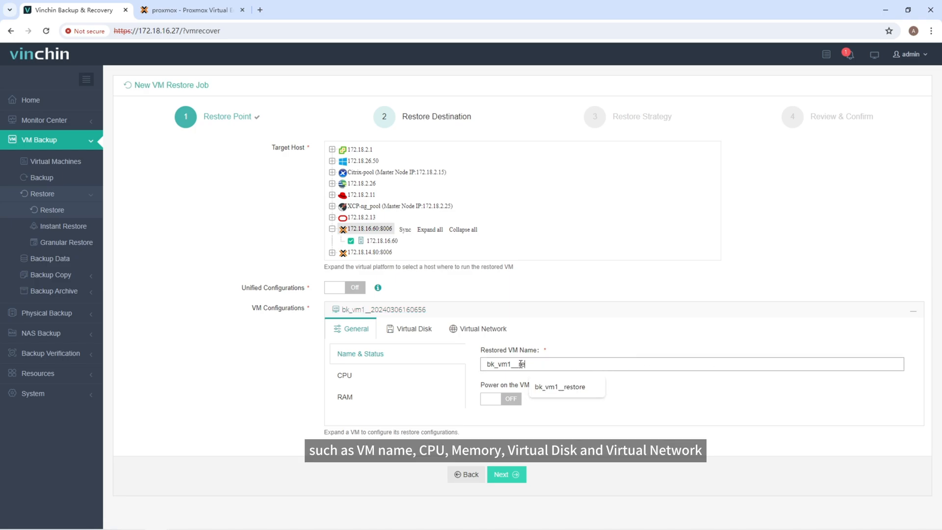
pyautogui.click(561, 386)
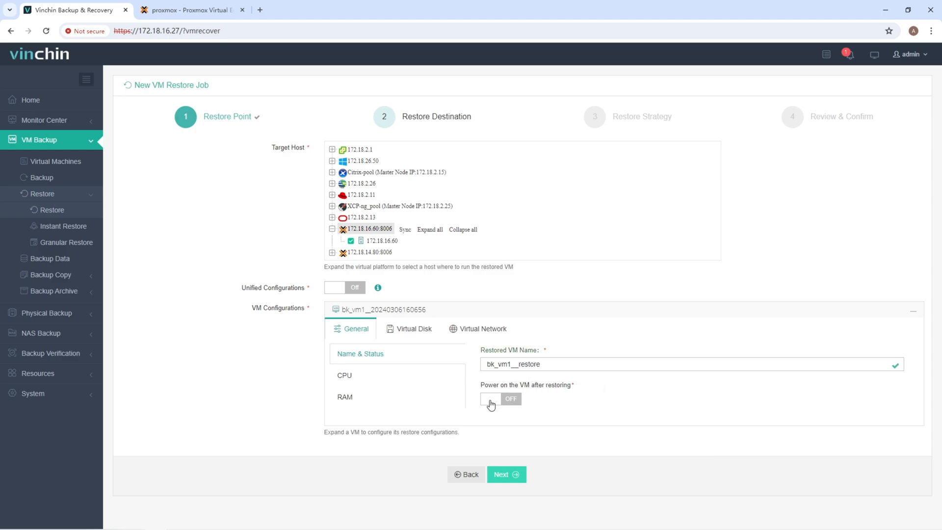
pyautogui.click(500, 398)
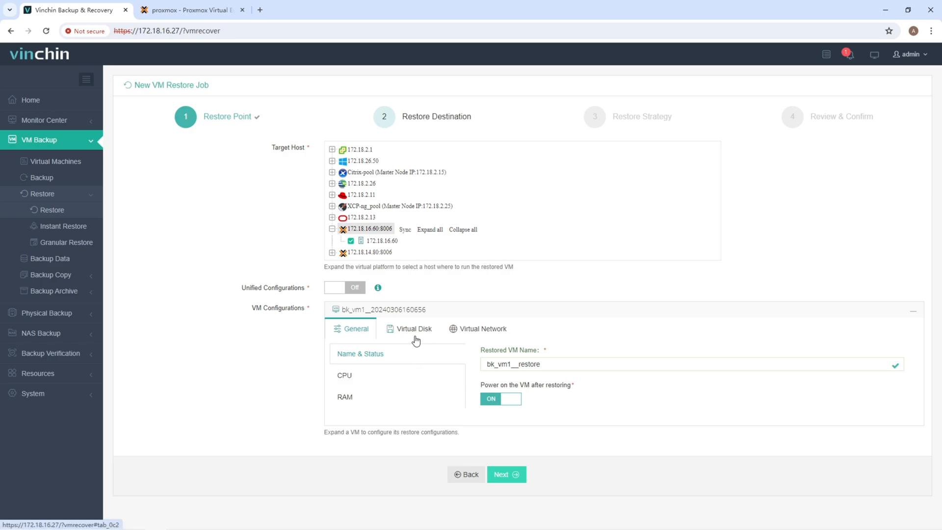
# Step: Set the restored VM's 50GB disk to restore onto zfs storage with an IDE interface
pyautogui.click(413, 329)
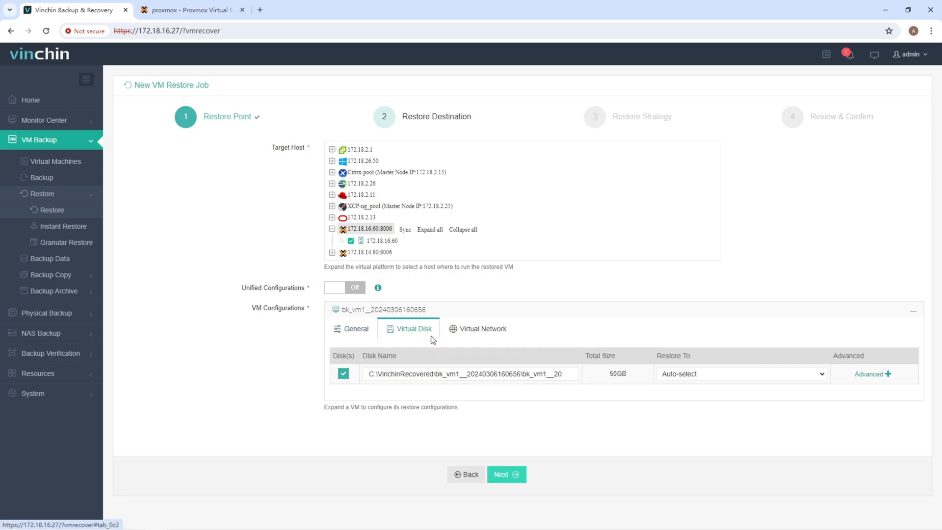
pyautogui.click(741, 373)
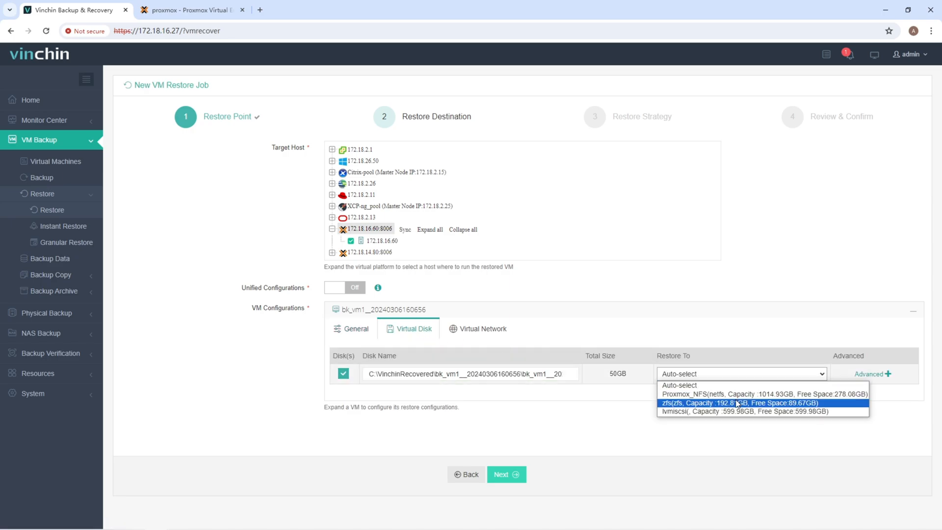
pyautogui.click(740, 403)
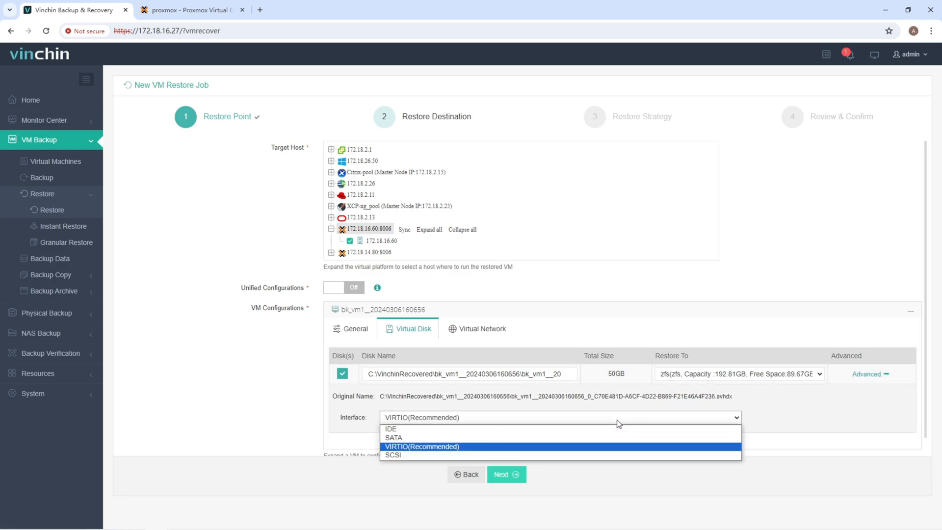
pyautogui.click(389, 429)
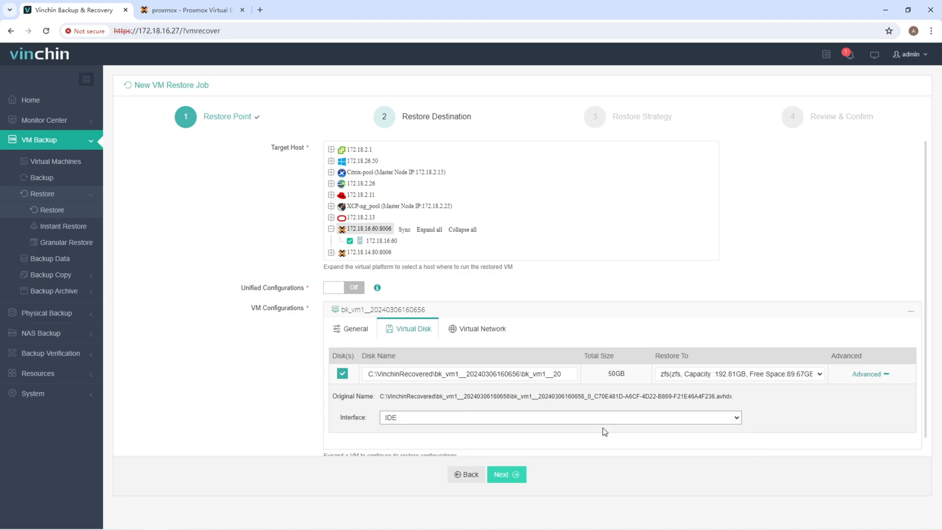
pyautogui.scroll(-3)
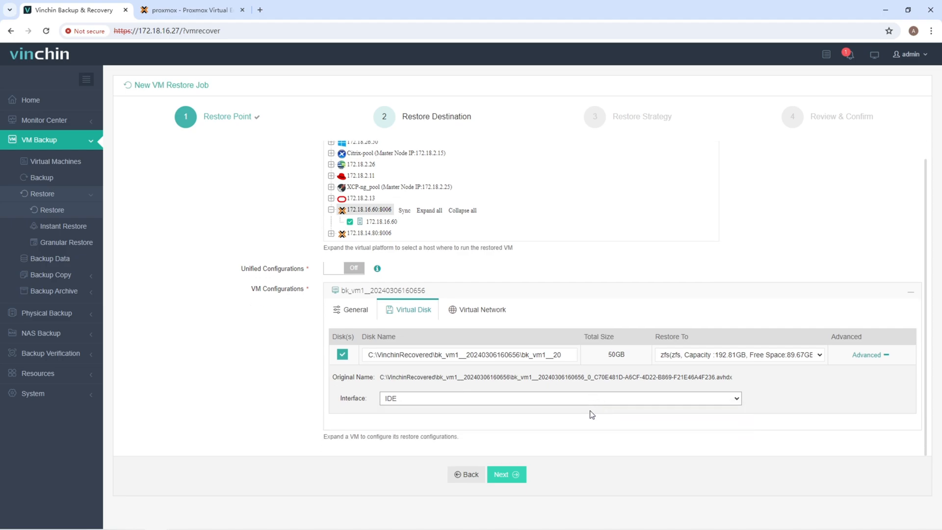
pyautogui.moveTo(515, 469)
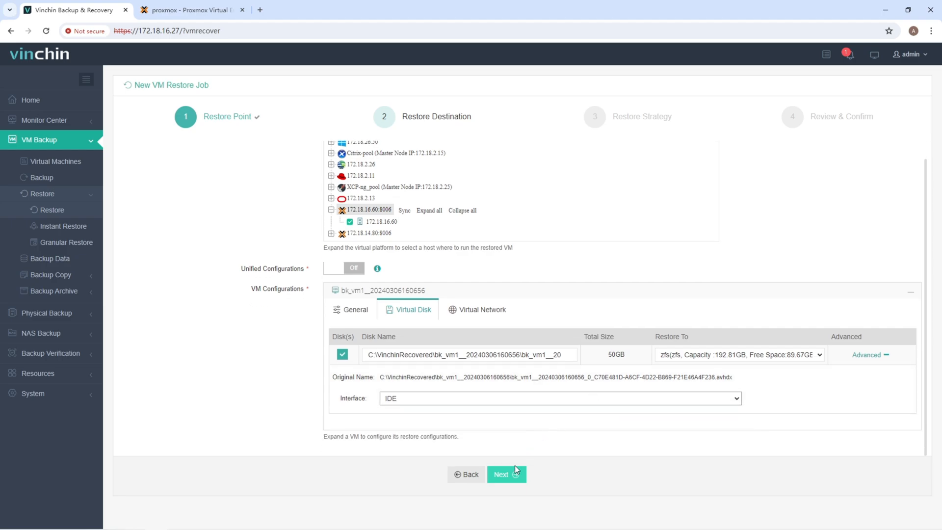
# Step: Review the transmission strategy and submit restore job Proxmox VE Restore1, once-off over LAN
pyautogui.click(506, 474)
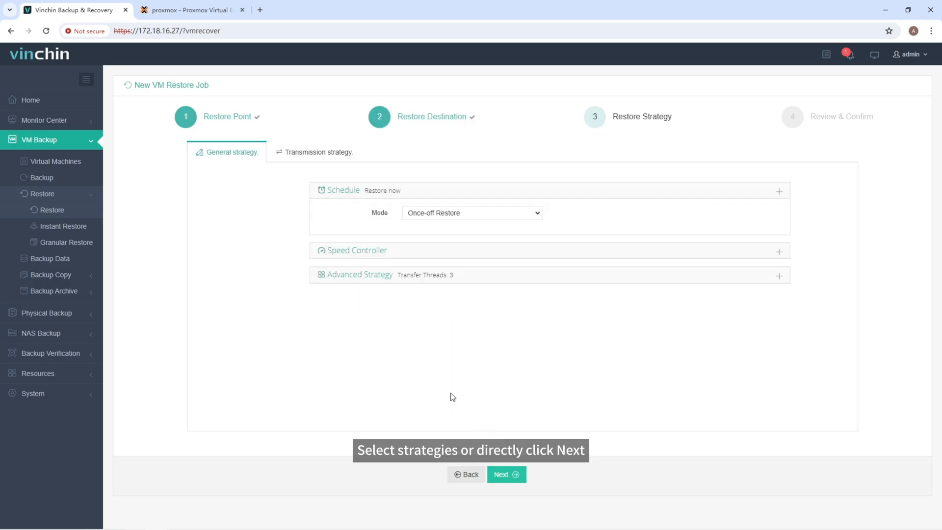
pyautogui.moveTo(389, 362)
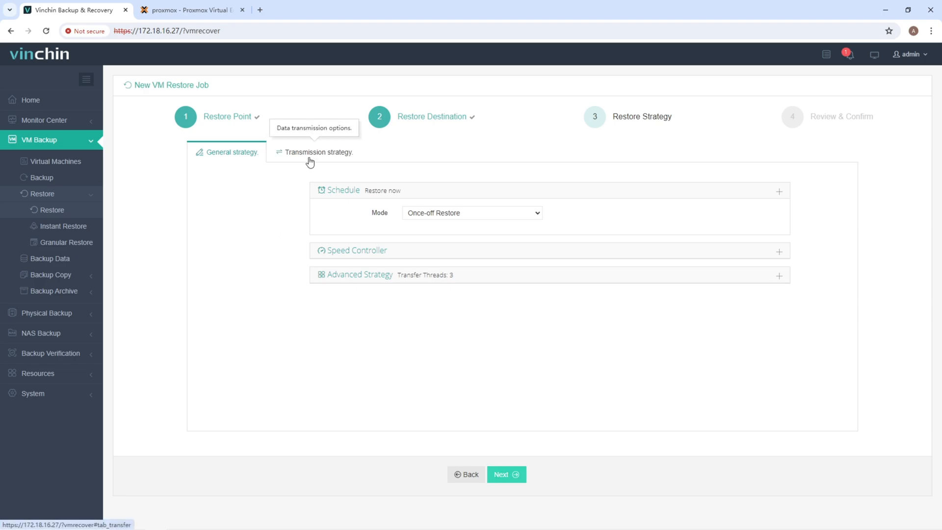
pyautogui.click(319, 152)
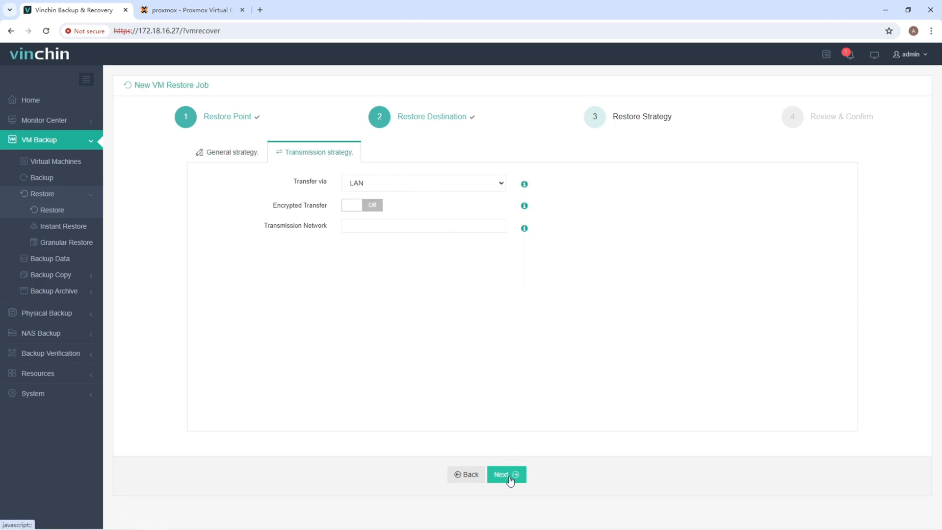
pyautogui.click(506, 475)
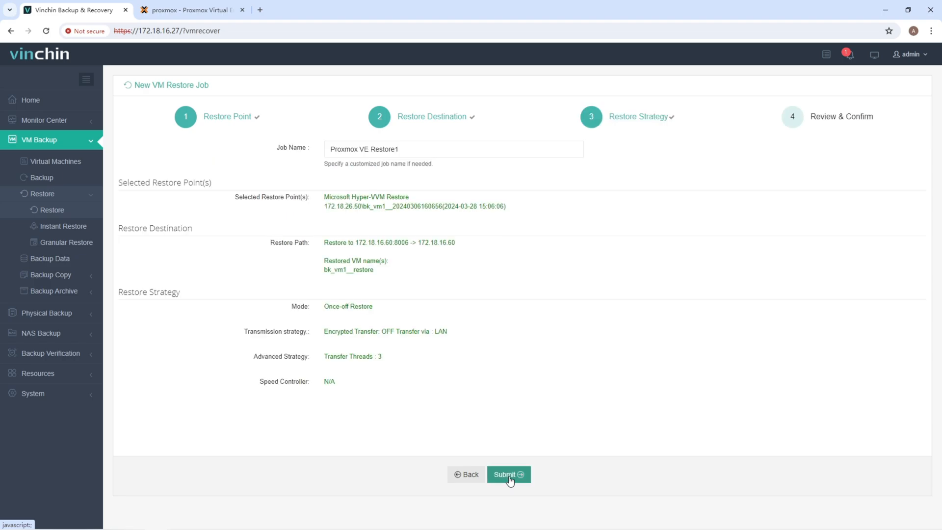
pyautogui.click(509, 475)
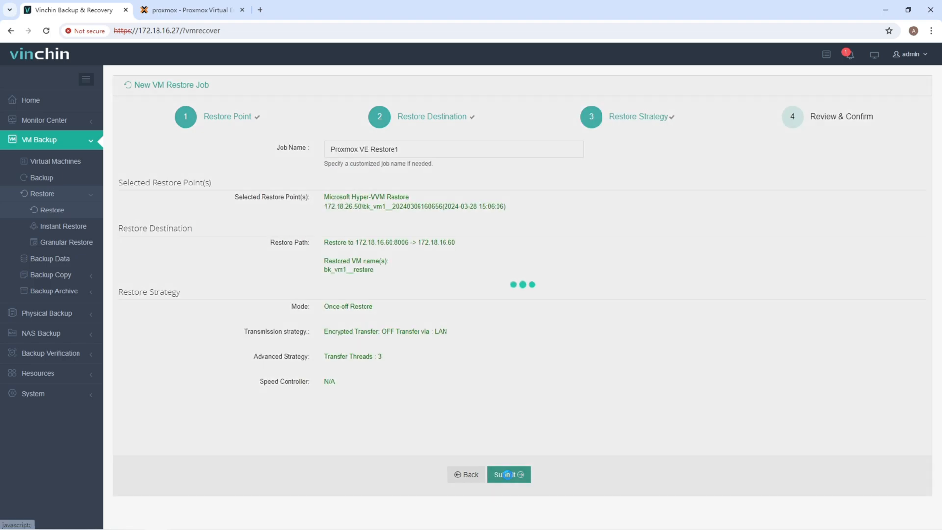
# Step: Monitor the Proxmox VE Restore1 job details until the restore finishes
pyautogui.click(509, 474)
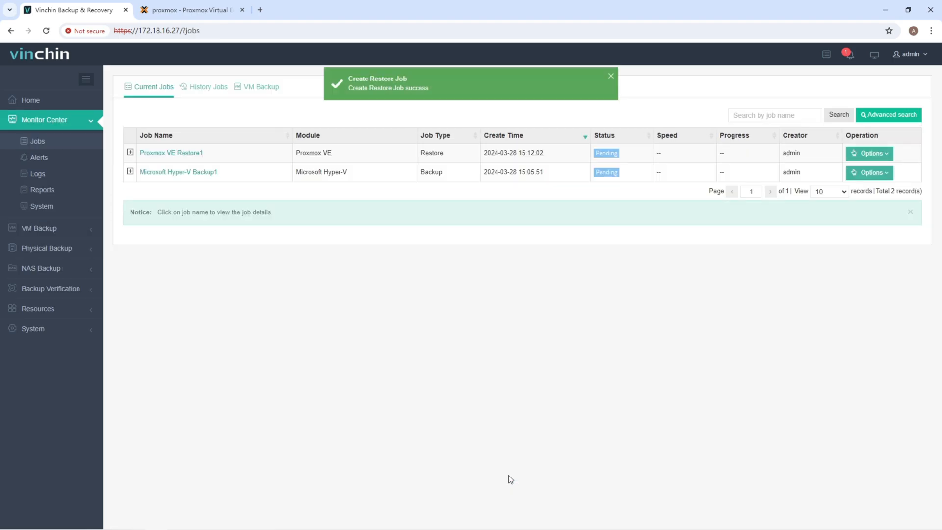
pyautogui.moveTo(357, 348)
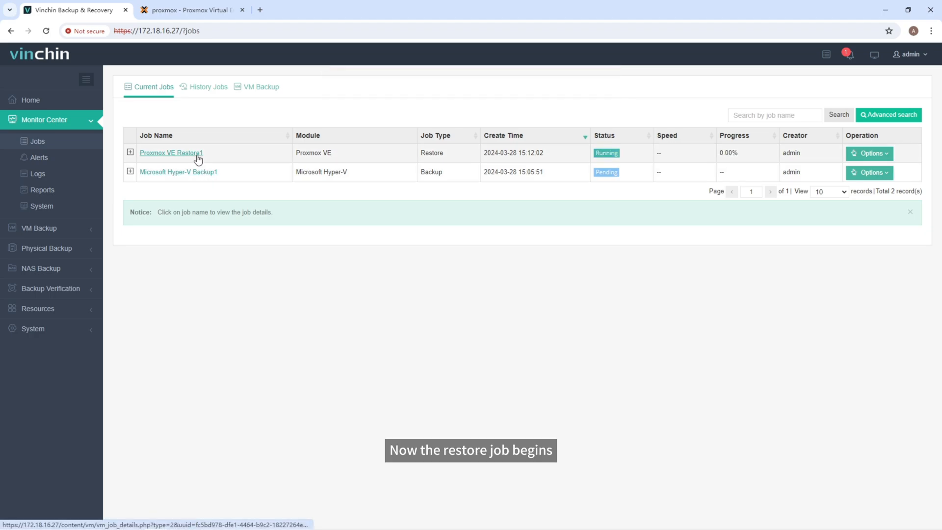
pyautogui.click(170, 153)
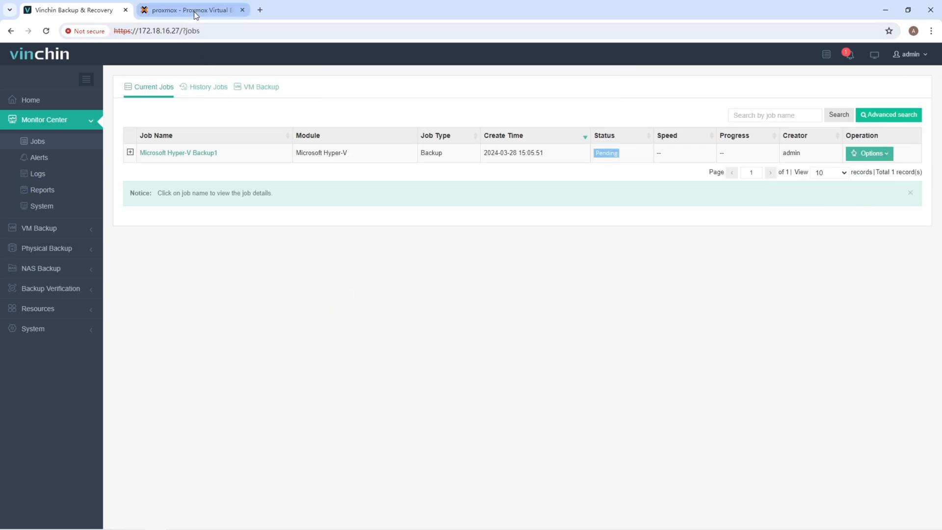
# Step: Open VM 102 (bk-vm1--restore)'s console in the Proxmox VE web interface
pyautogui.click(190, 10)
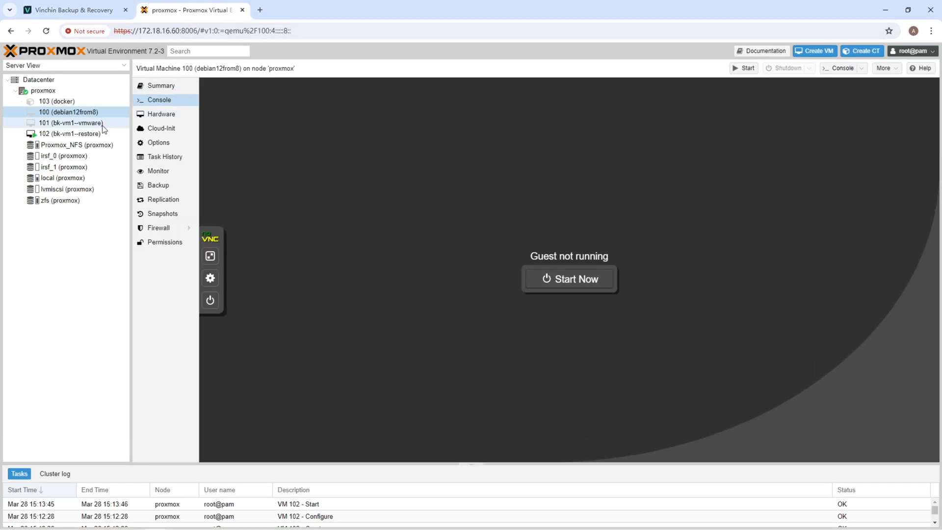
pyautogui.click(59, 134)
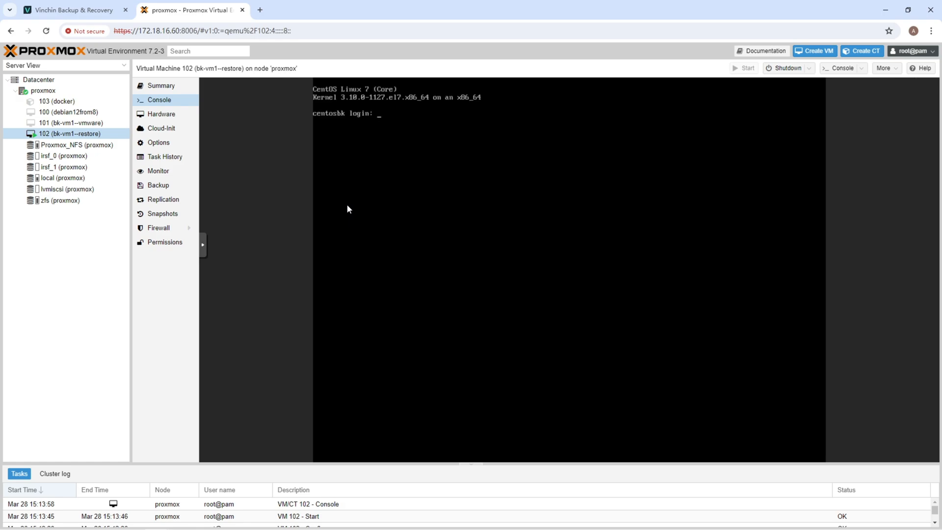
# Step: Enter 'root' as the login name at the CentOS console prompt
pyautogui.write('root')
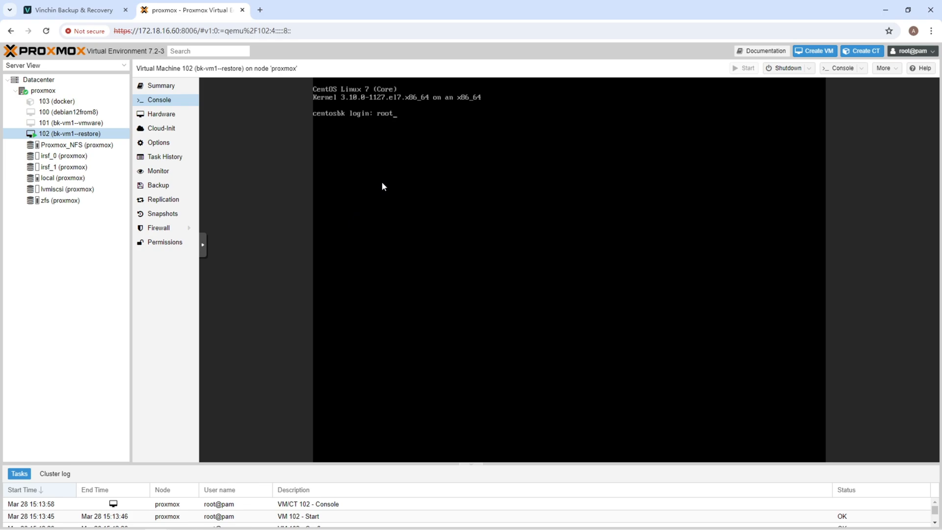
pyautogui.press('Enter')
pyautogui.write('date')
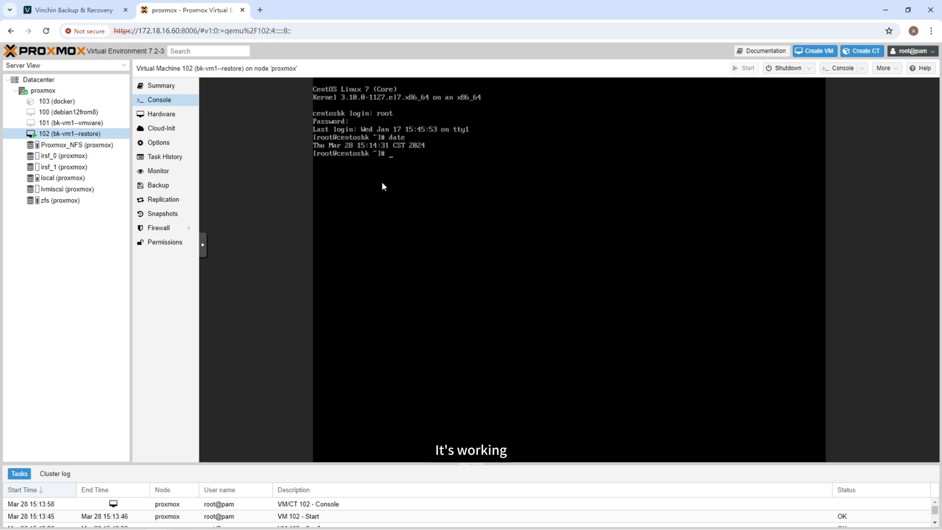
pyautogui.moveTo(5, 342)
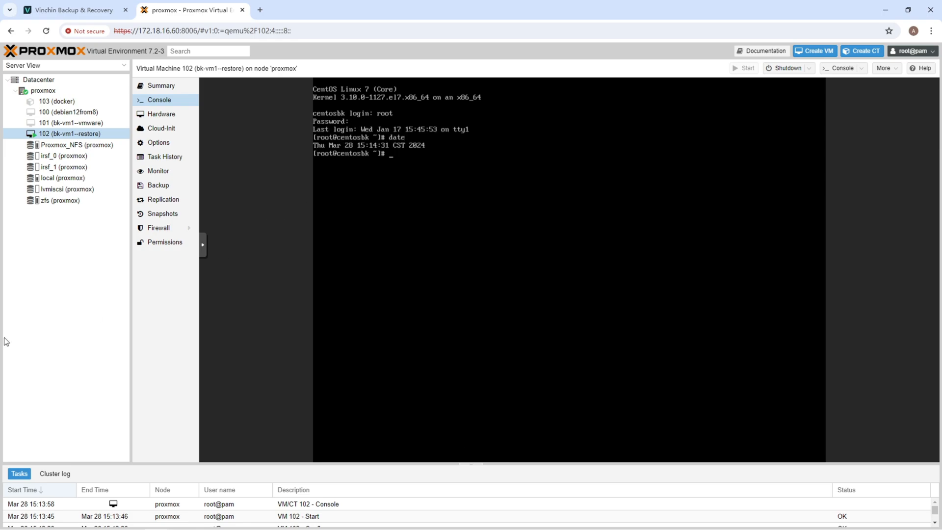